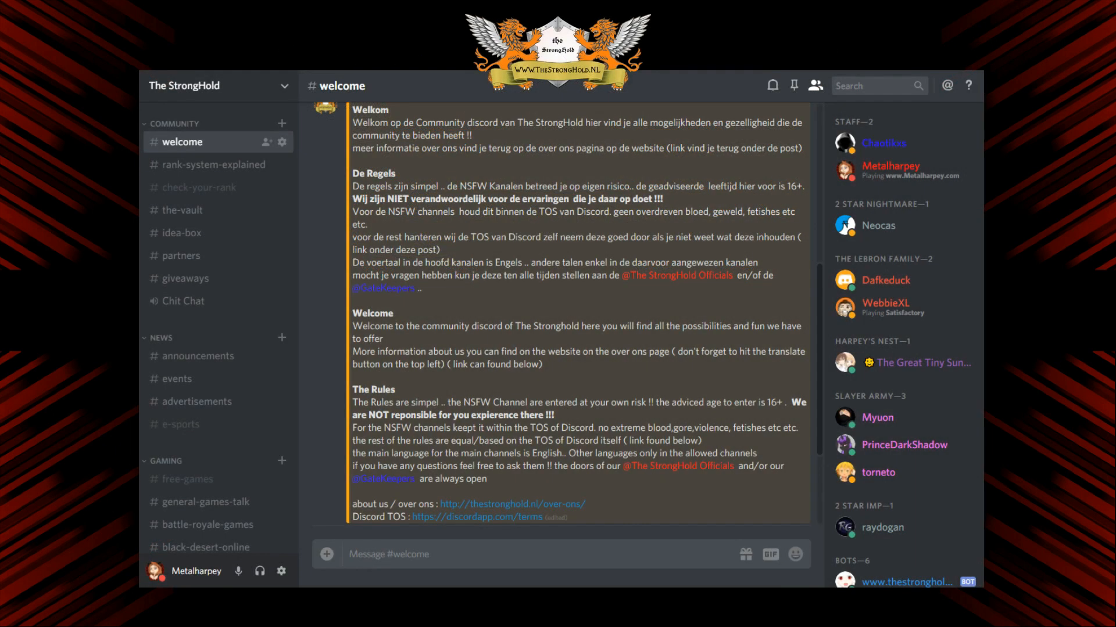
pyautogui.moveTo(350, 251)
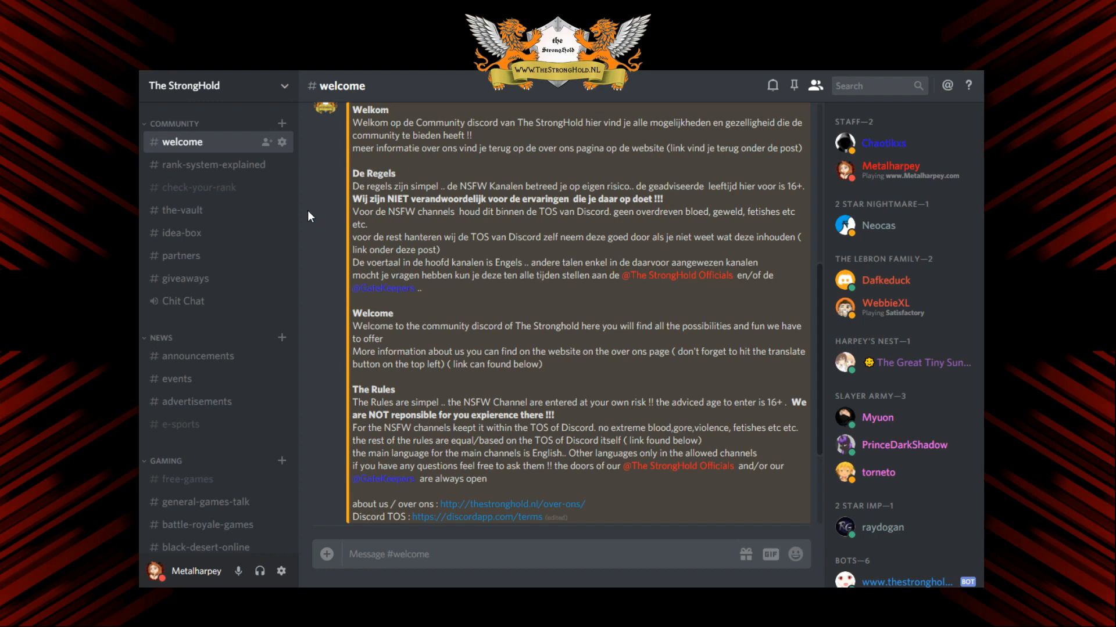
pyautogui.moveTo(265, 142)
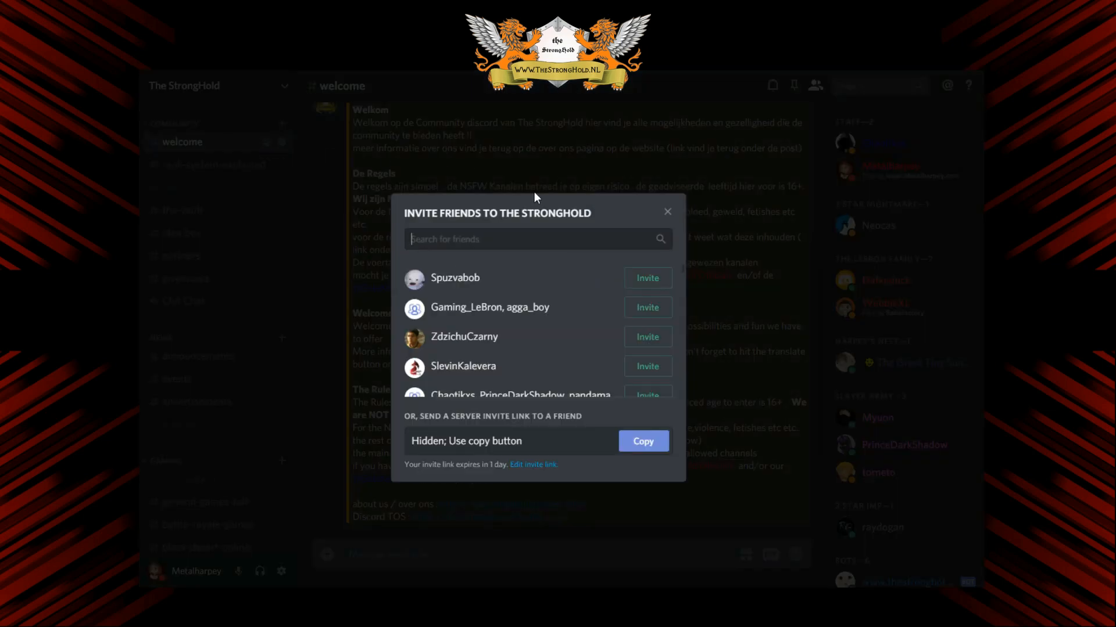
pyautogui.moveTo(515, 274)
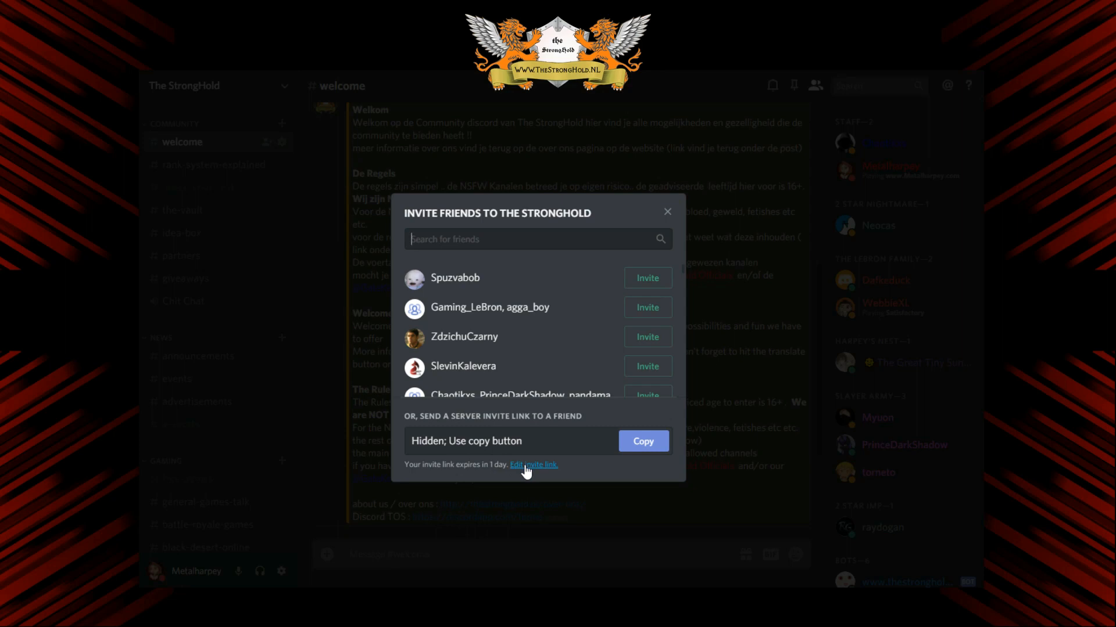
# Bring up the invite link settings for The StrongHold server.
pyautogui.click(532, 465)
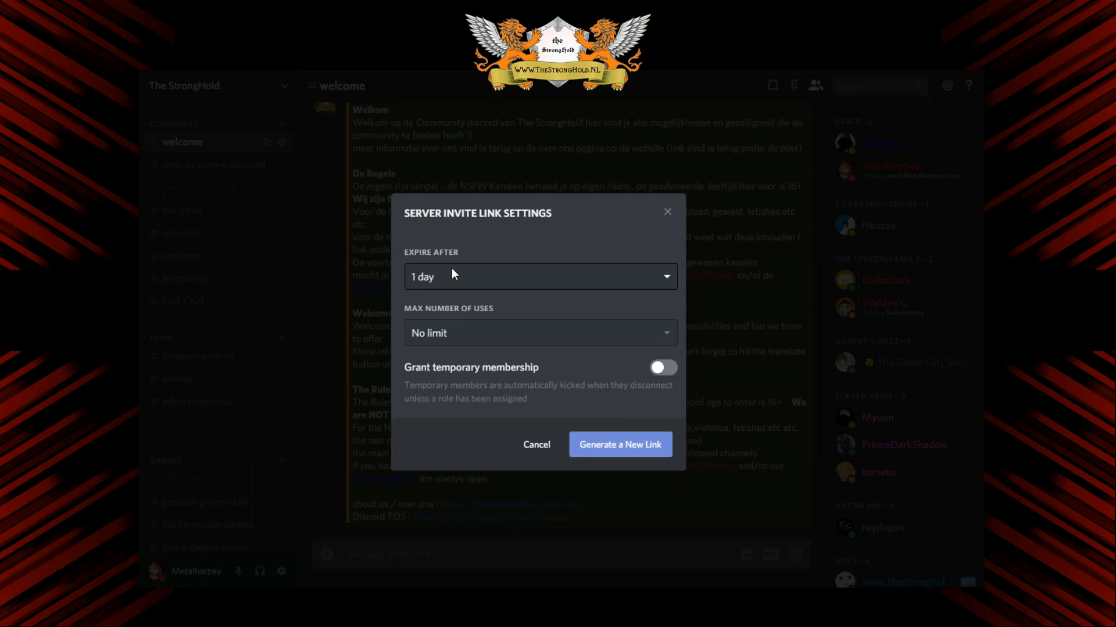
# Set Expire After to Never, keep Max Uses at No limit, and generate the new link.
pyautogui.click(538, 277)
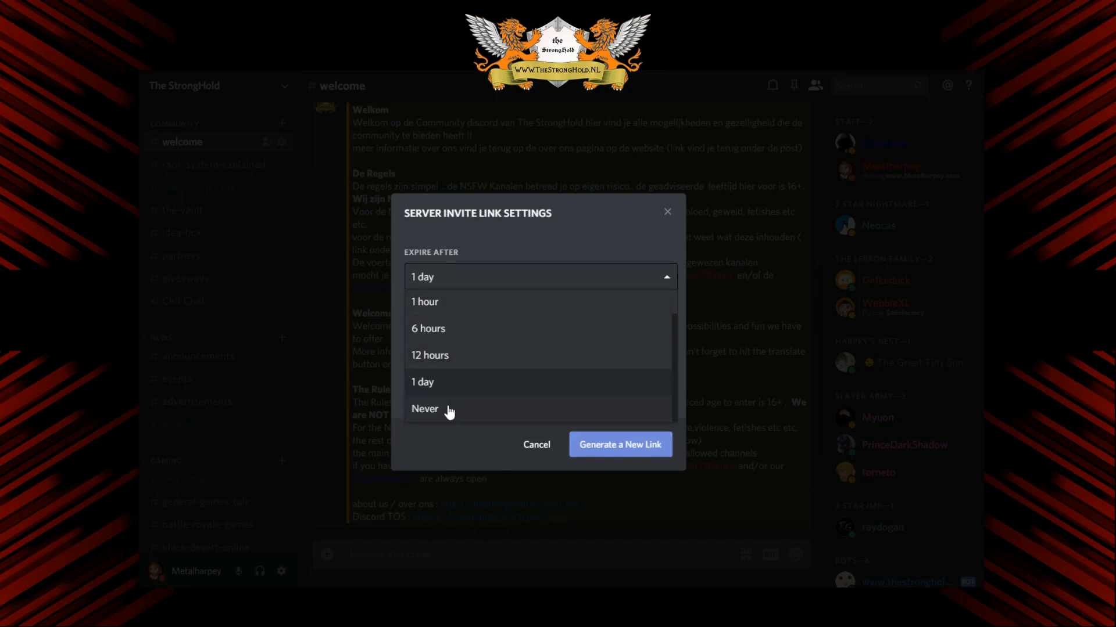
pyautogui.click(426, 409)
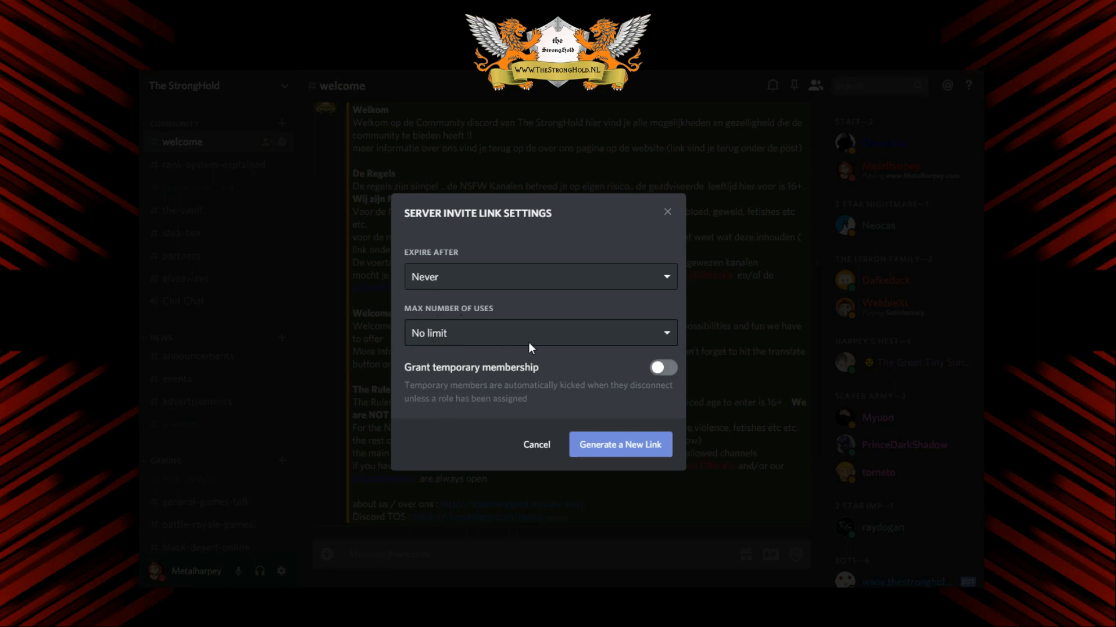
pyautogui.click(539, 334)
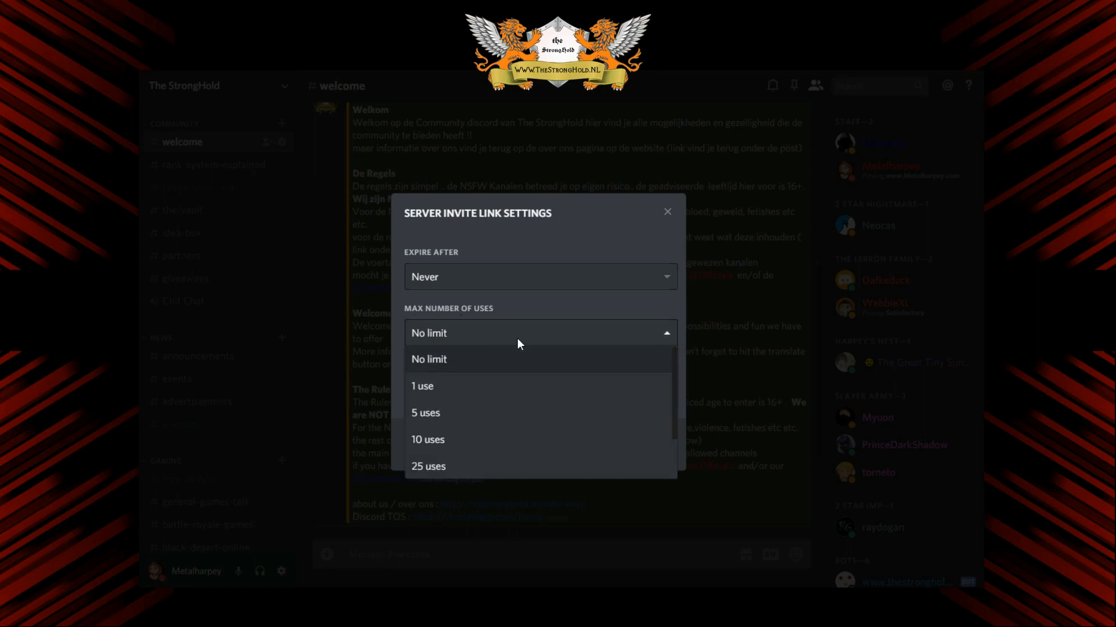
pyautogui.moveTo(481, 361)
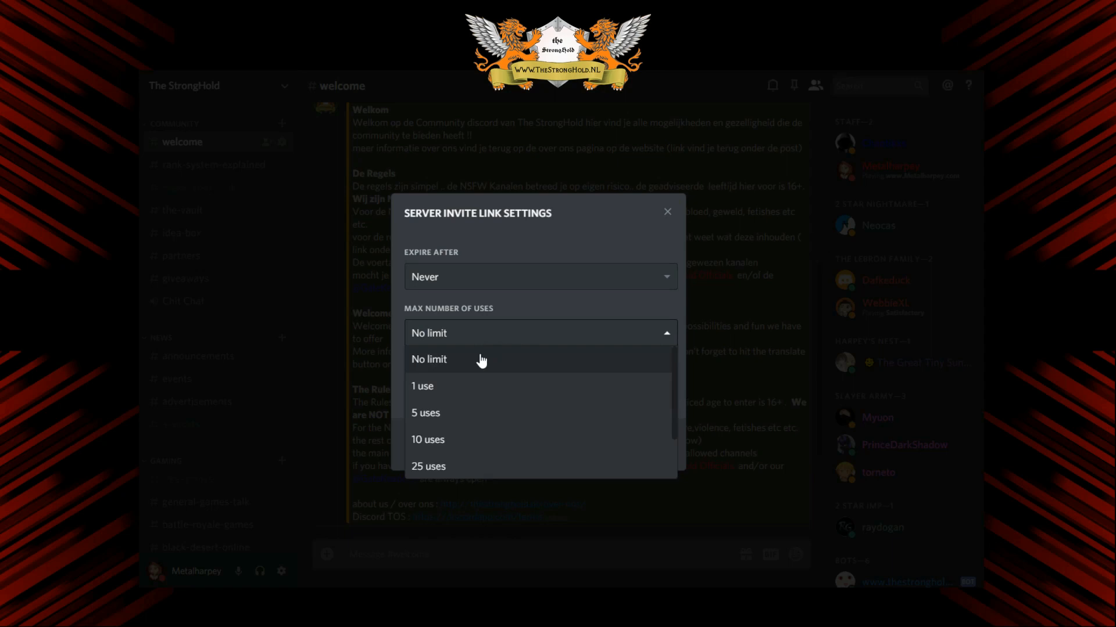
pyautogui.click(429, 359)
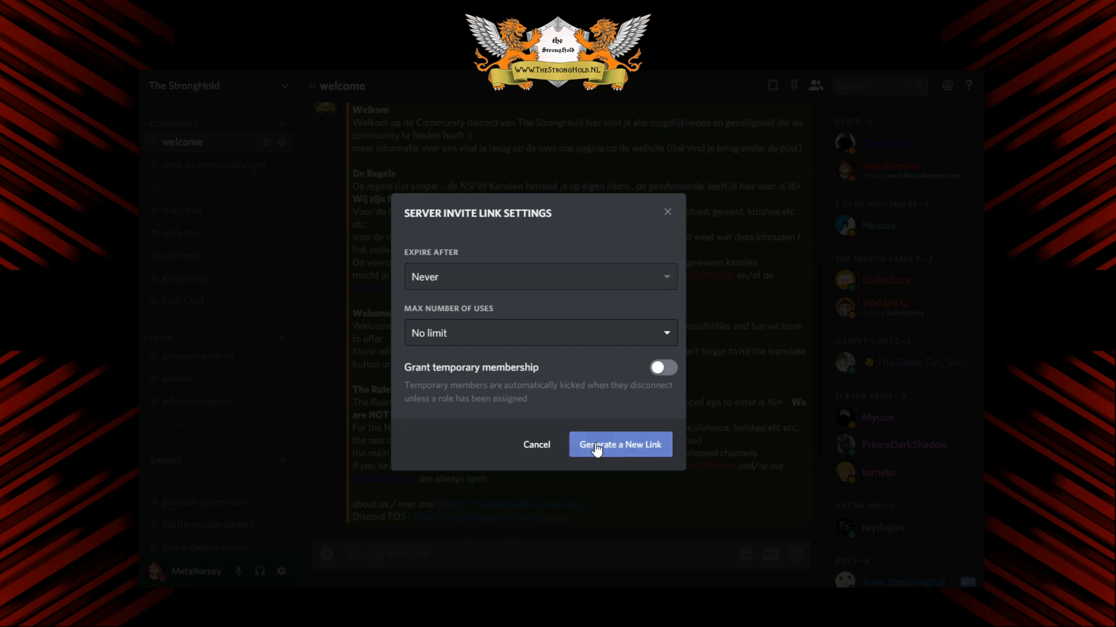
pyautogui.click(619, 444)
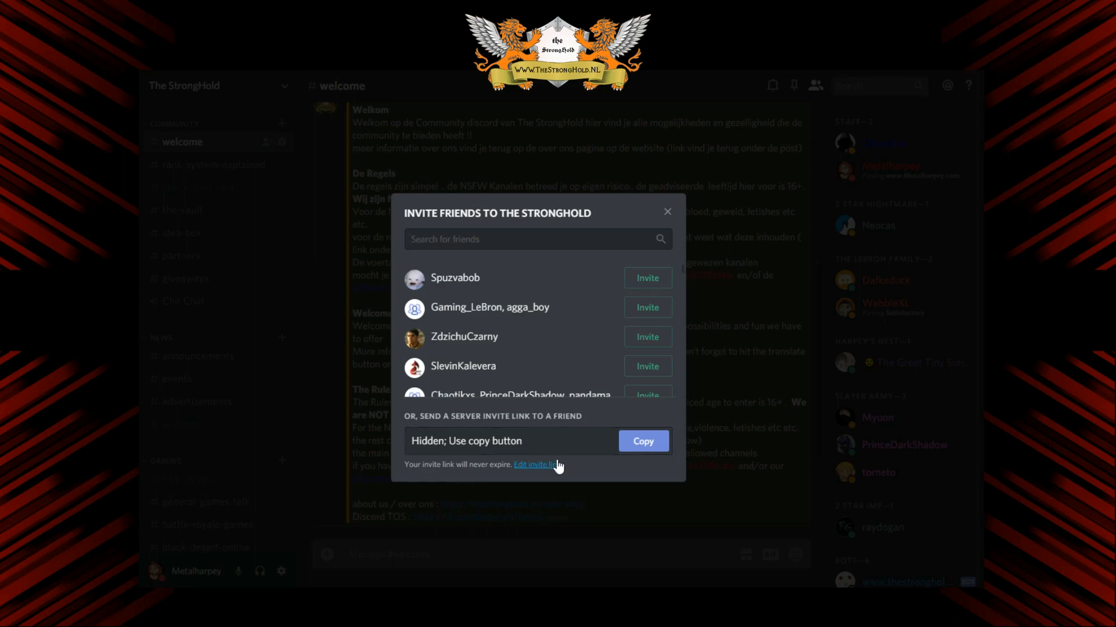
pyautogui.moveTo(577, 474)
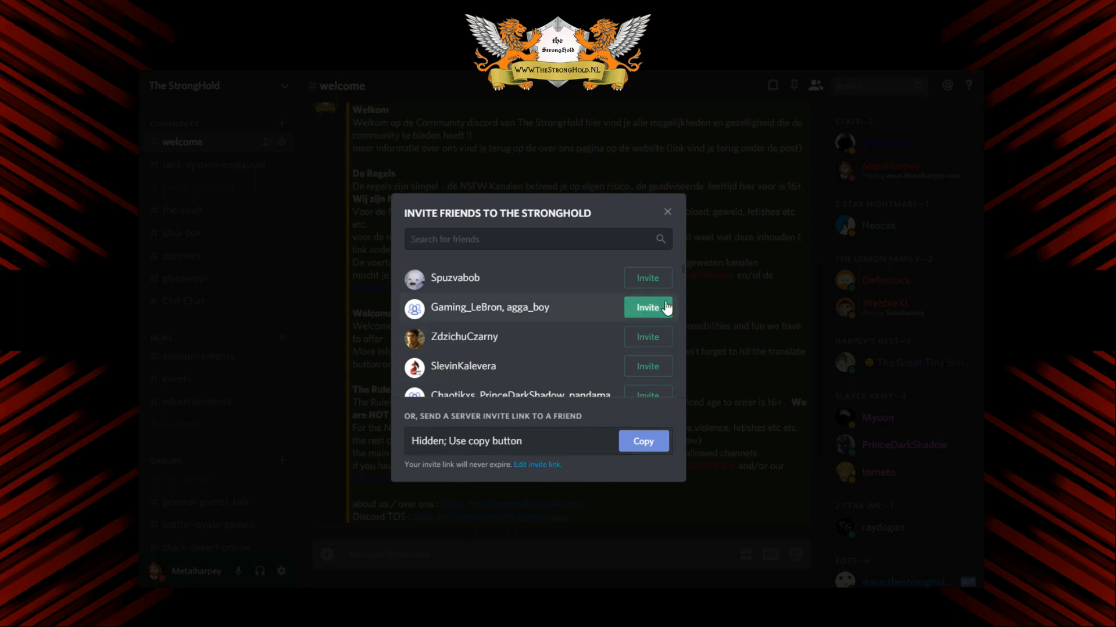
# Dismiss the Invite Friends dialog to return to the welcome channel.
pyautogui.click(667, 211)
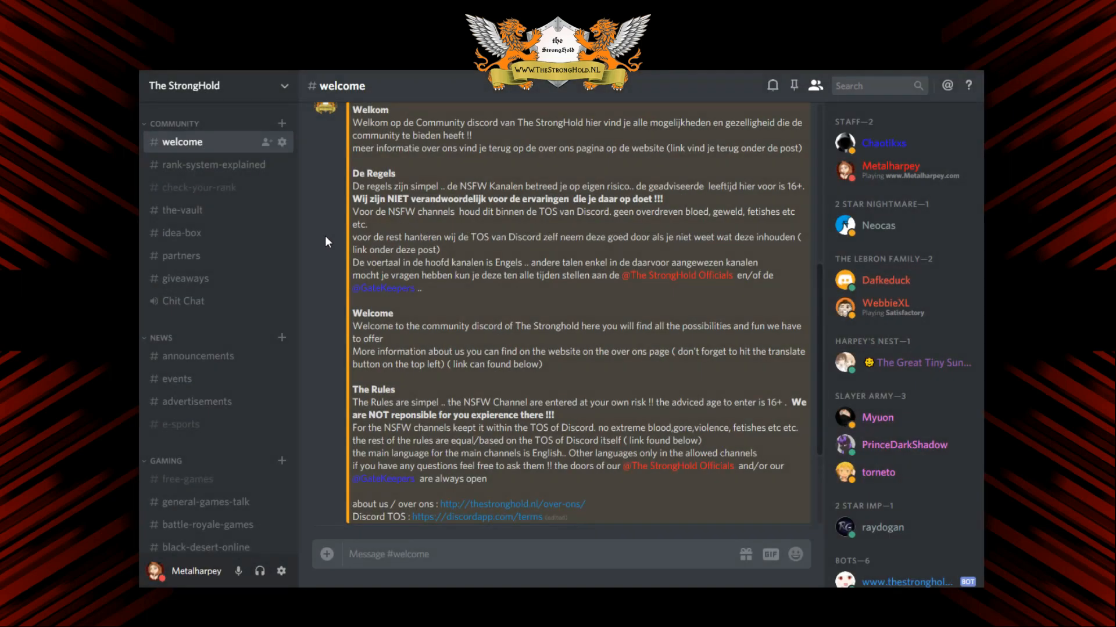